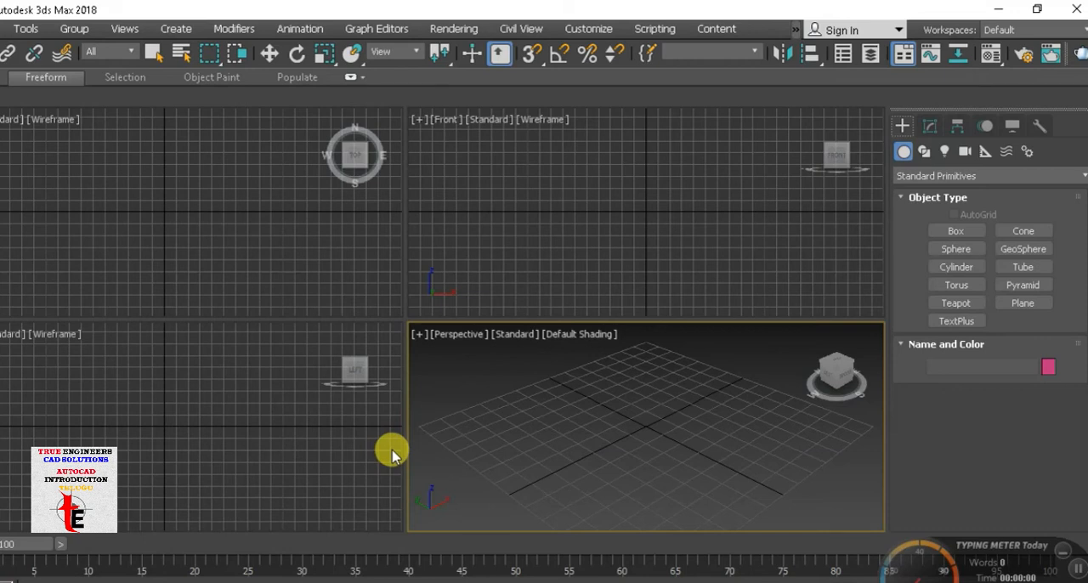
mouse_move(626, 307)
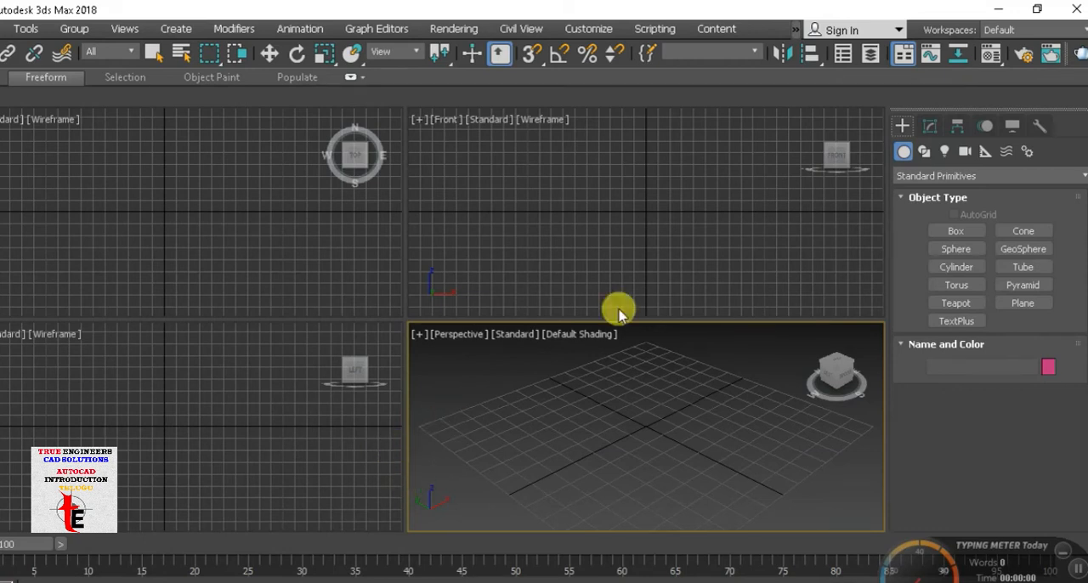
mouse_move(785, 219)
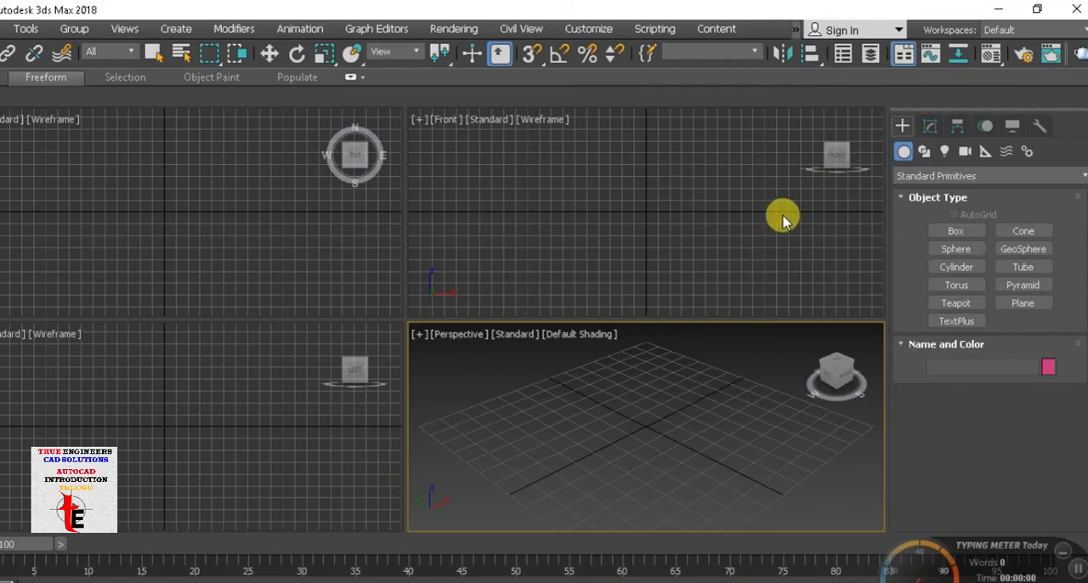
mouse_move(375, 7)
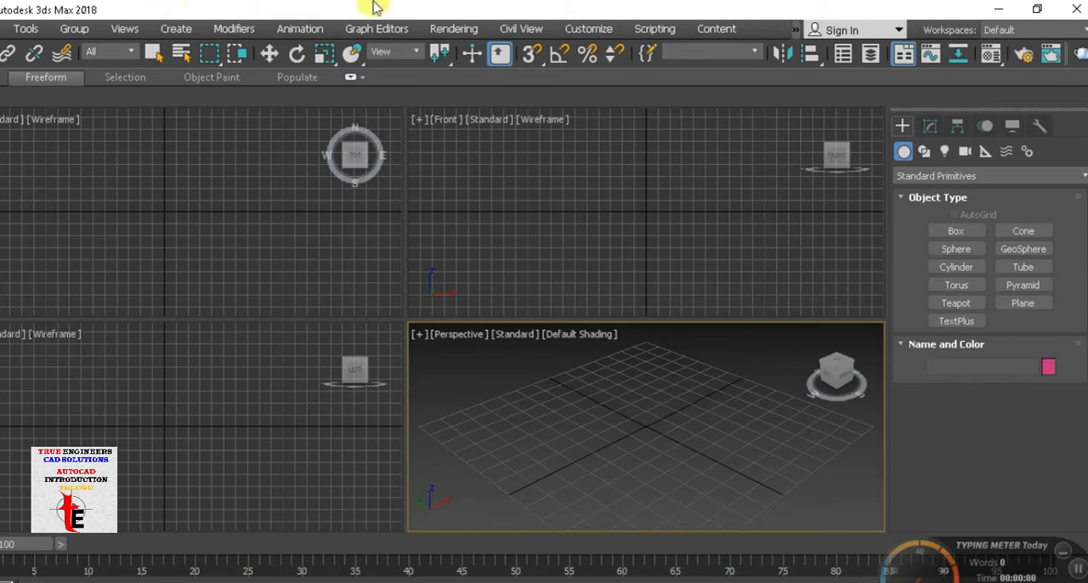
mouse_move(805, 254)
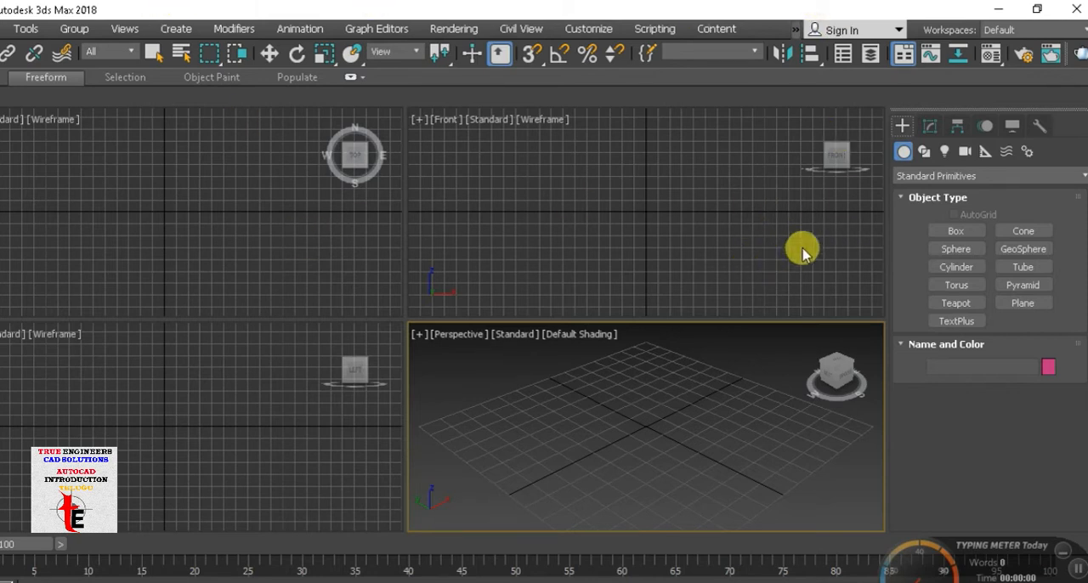
mouse_move(438, 178)
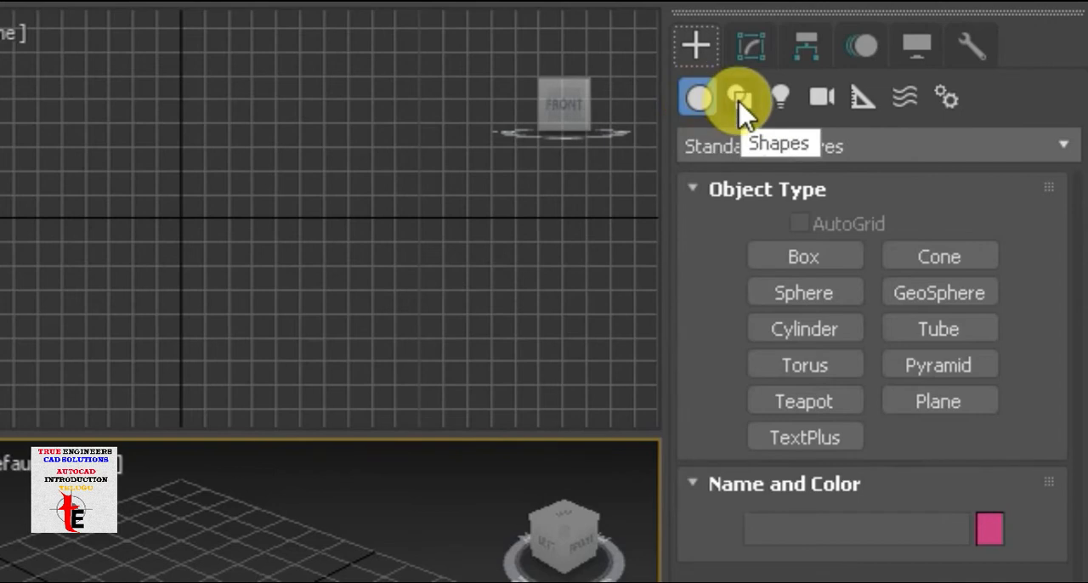
- Show the Shapes category so spline types like Line, Rectangle, Circle and Arc are listed
click(740, 95)
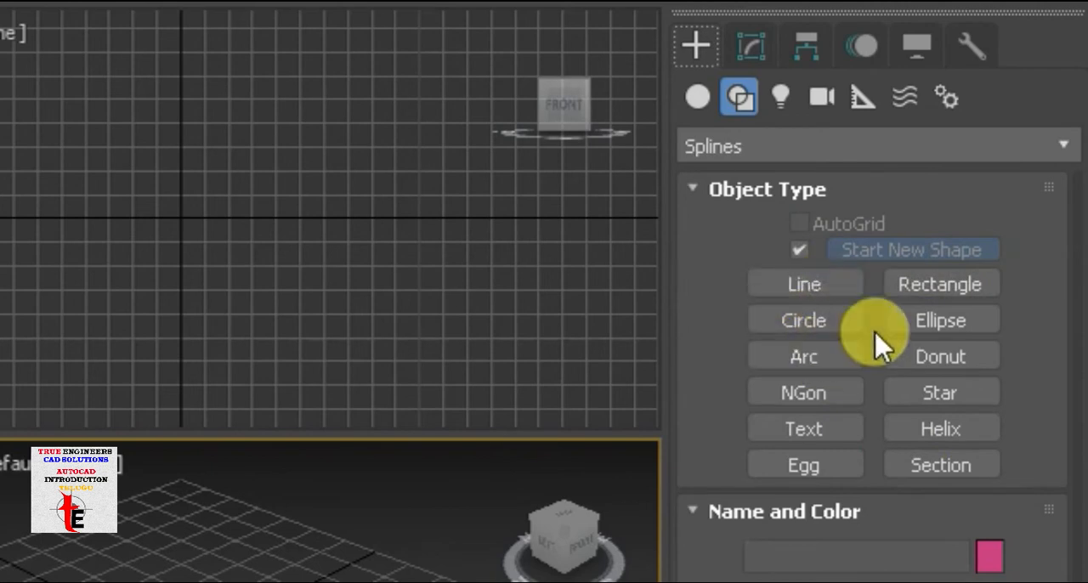
mouse_move(847, 548)
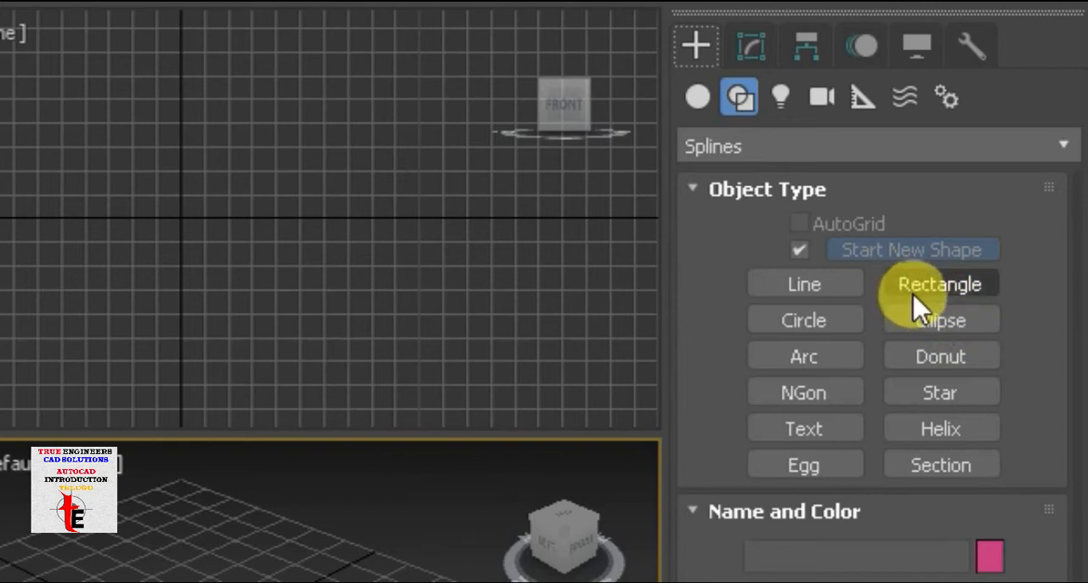
mouse_move(805, 282)
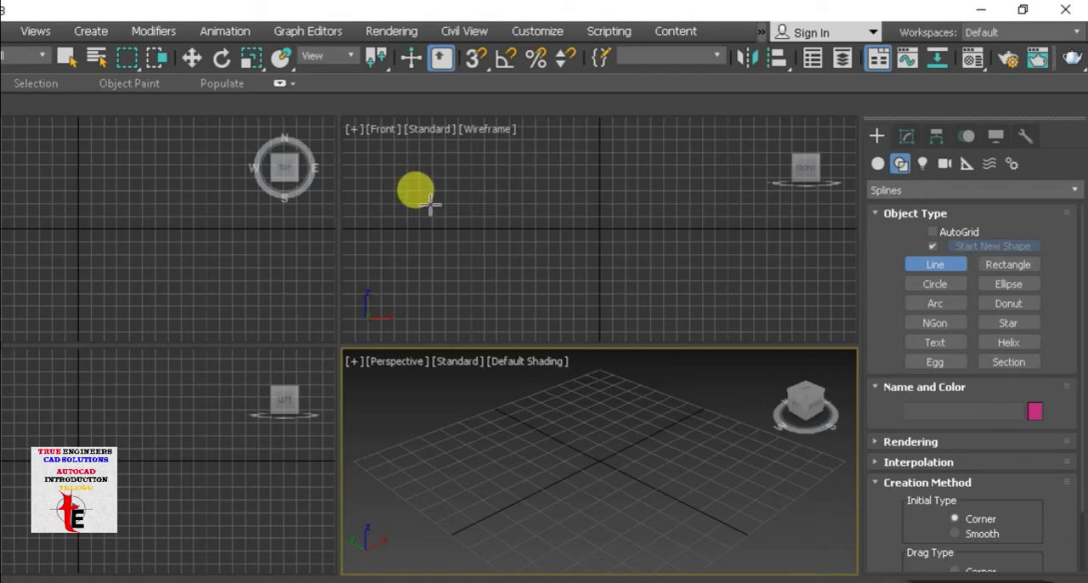
- Draw freehand line splines with straight corner segments in the Front view
drag(417, 191, 281, 173)
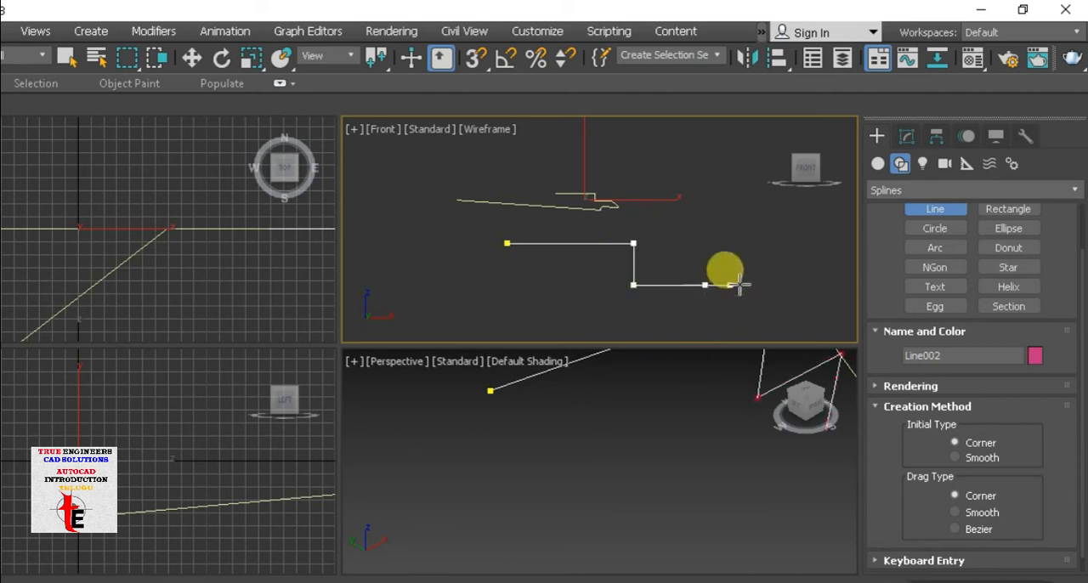
drag(724, 269, 703, 293)
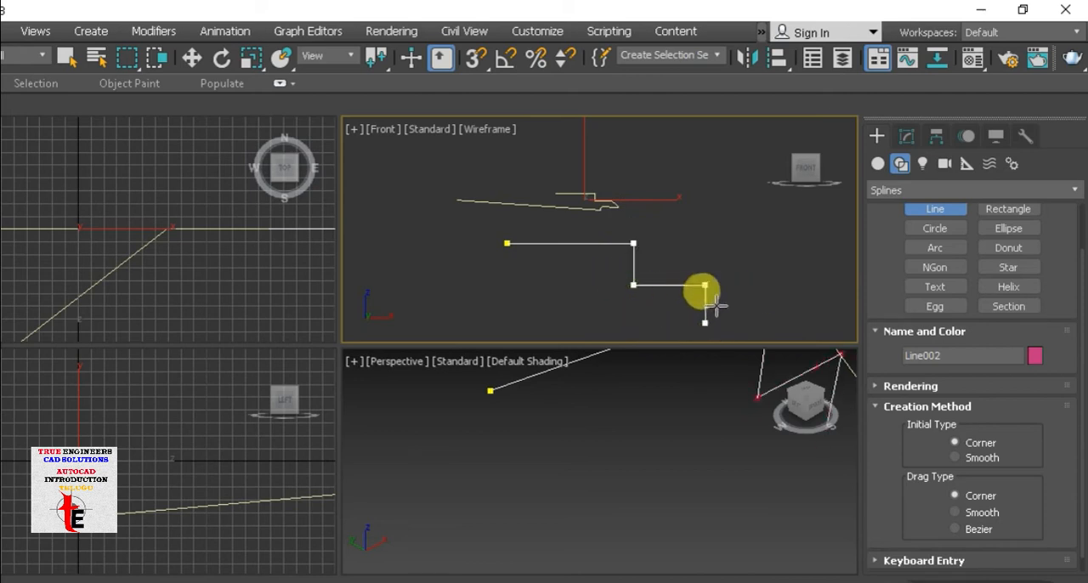
drag(703, 292, 754, 286)
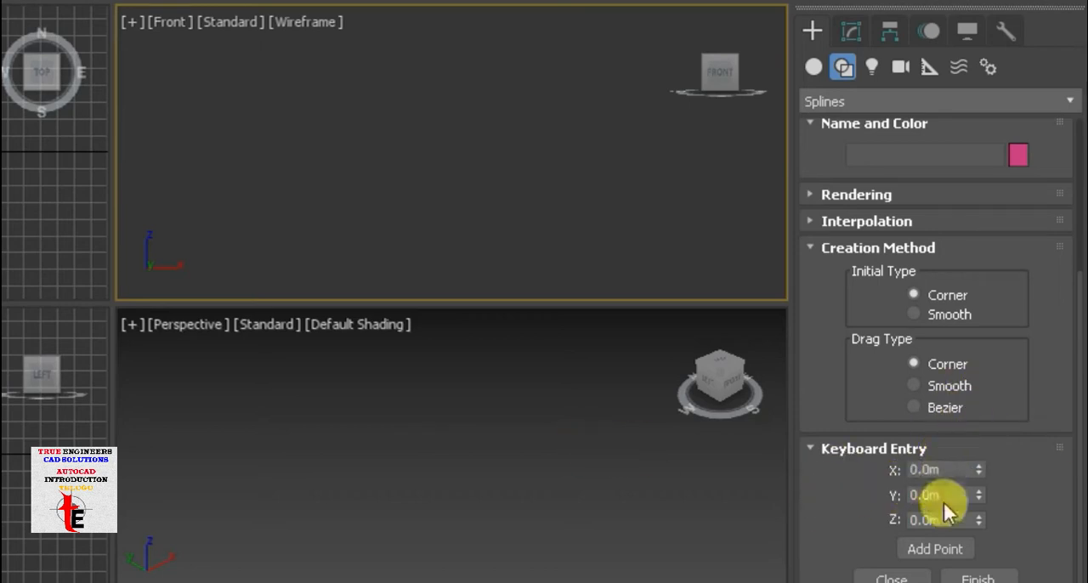
mouse_move(432, 314)
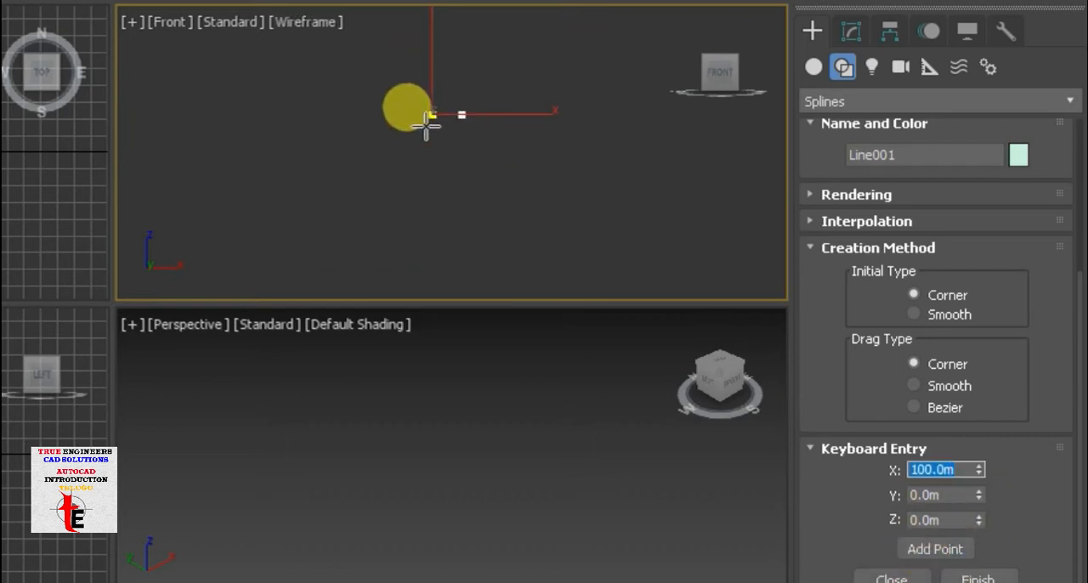
- Add the remaining corners by typed coordinates to close a 100 m square line spline
click(939, 493)
text(0)
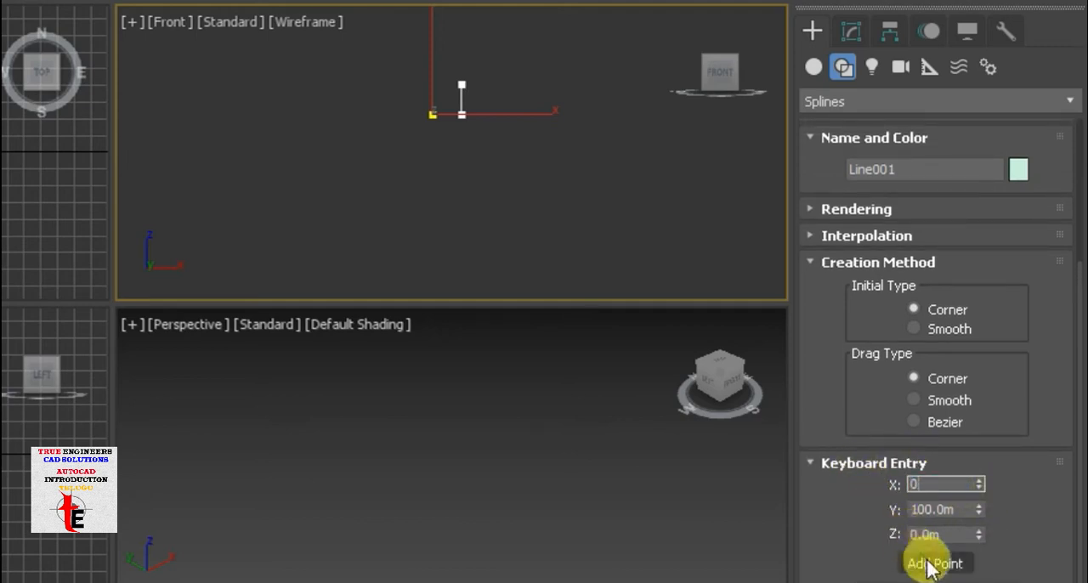
click(934, 562)
text(0)
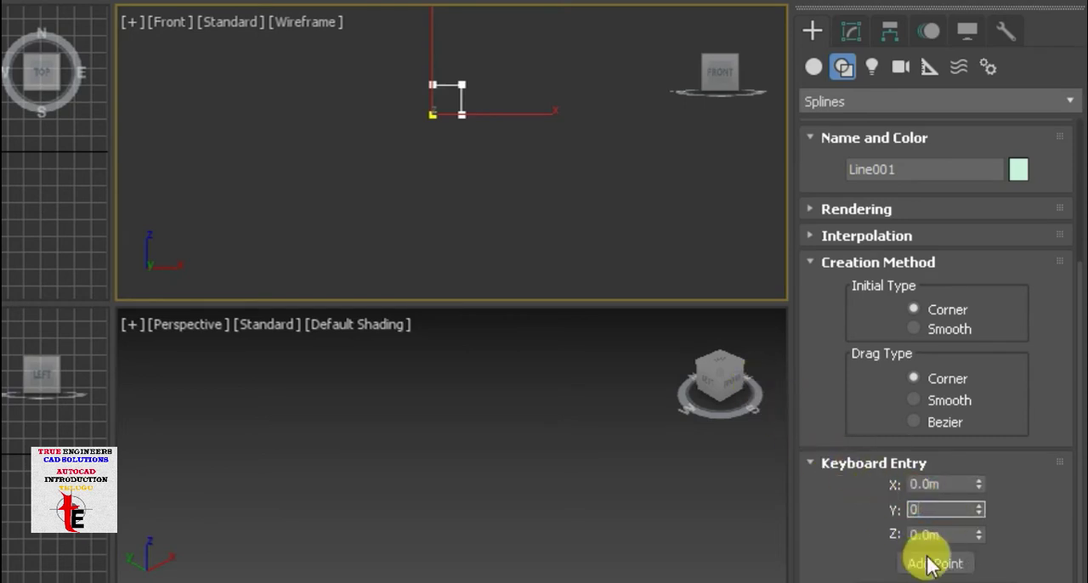
click(934, 563)
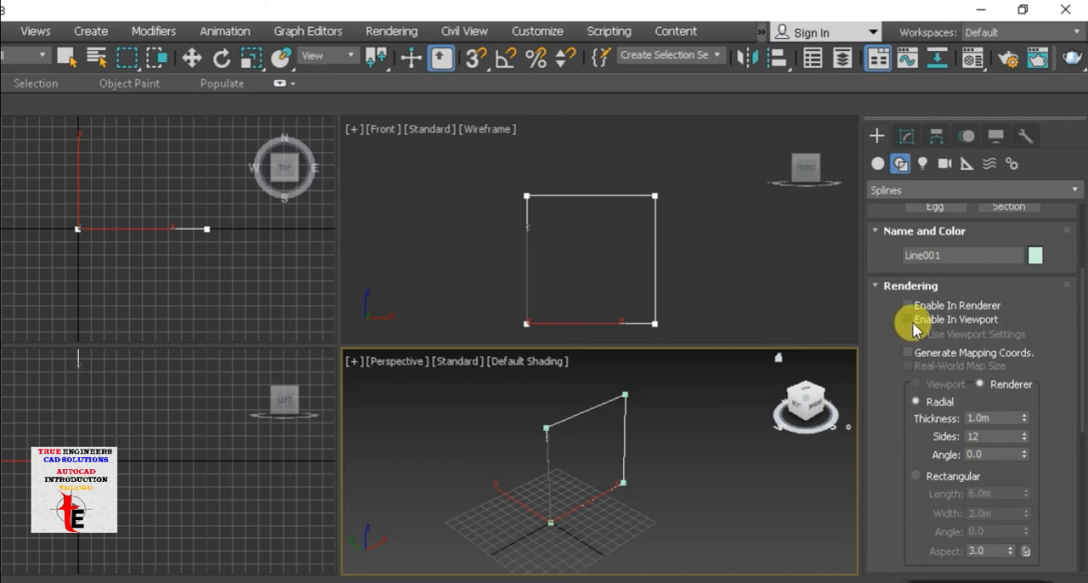
- Enable viewport rendering with a thick rectangular cross-section of about 10.8 m by 3.78 m
click(901, 319)
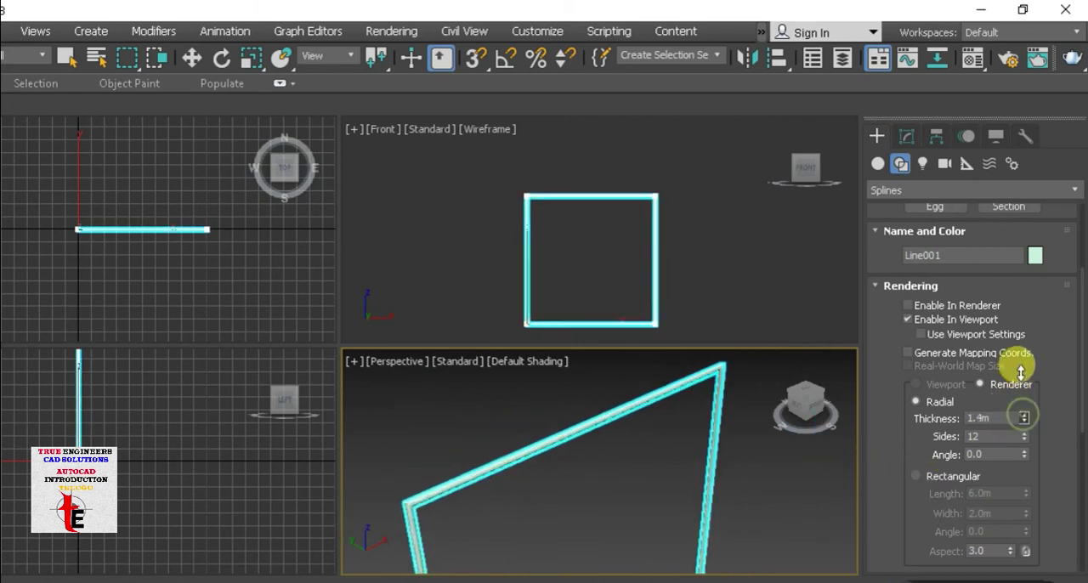
drag(1023, 416, 1023, 399)
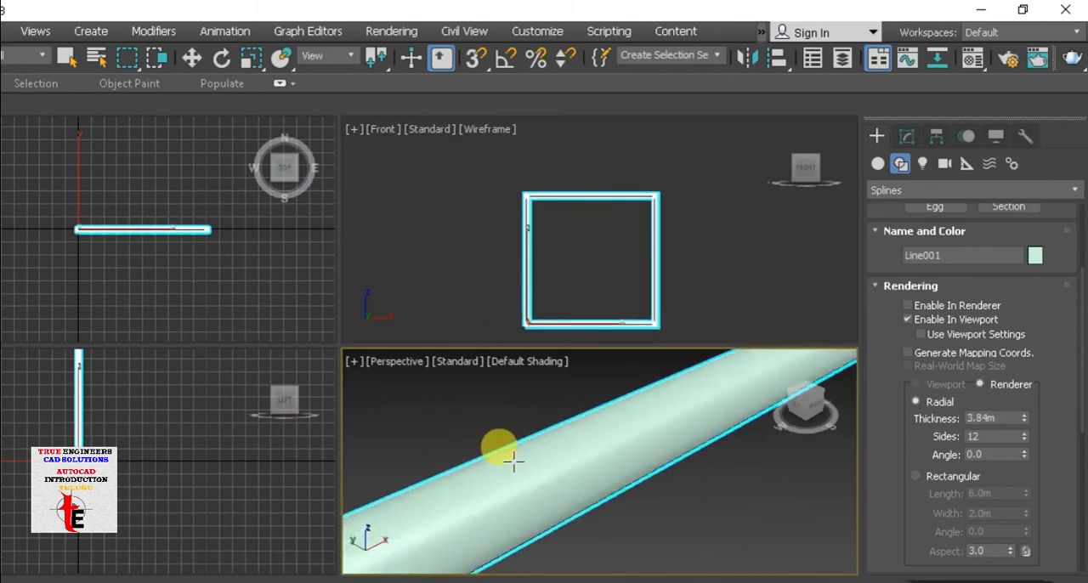
drag(496, 446, 553, 524)
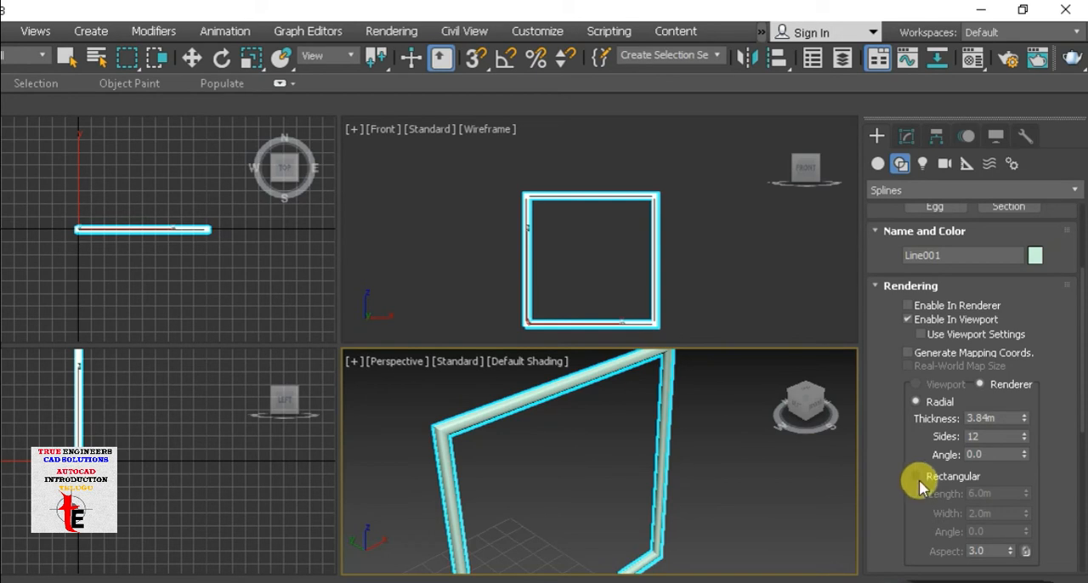
click(911, 476)
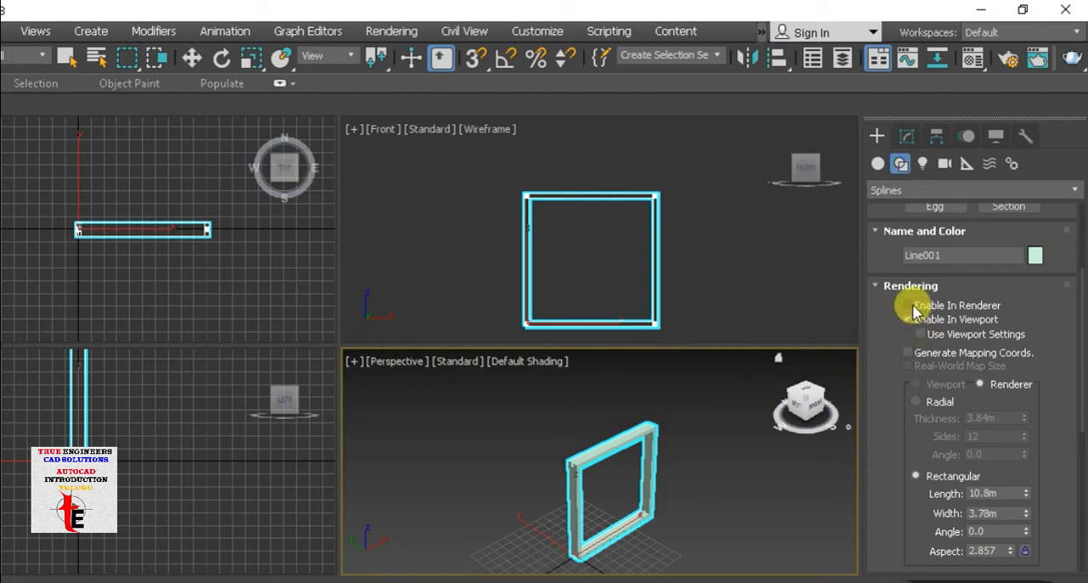
- Enable the square in renders and produce a production render showing it as a solid frame
click(908, 320)
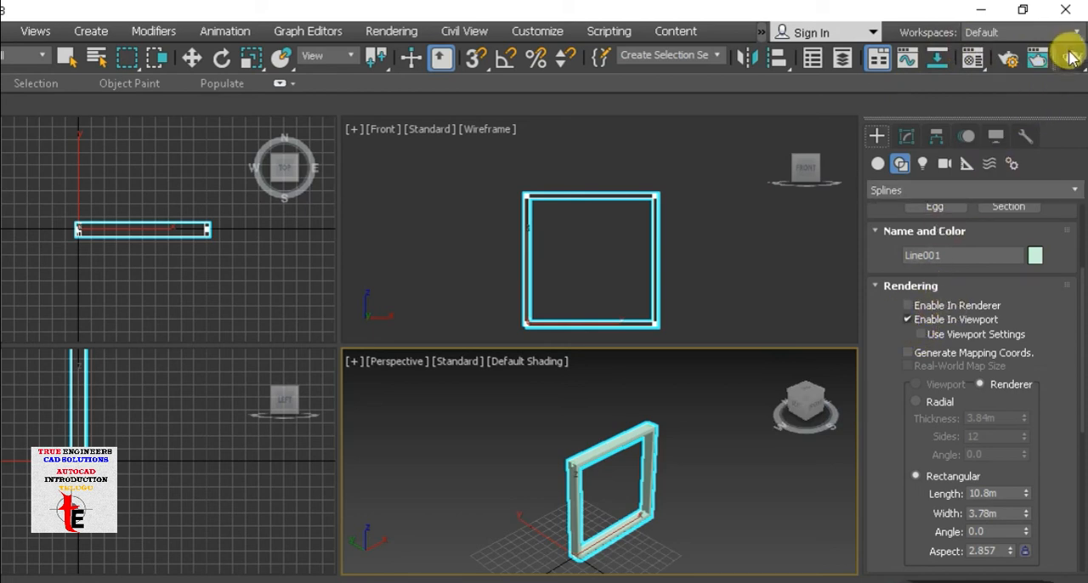
click(1077, 55)
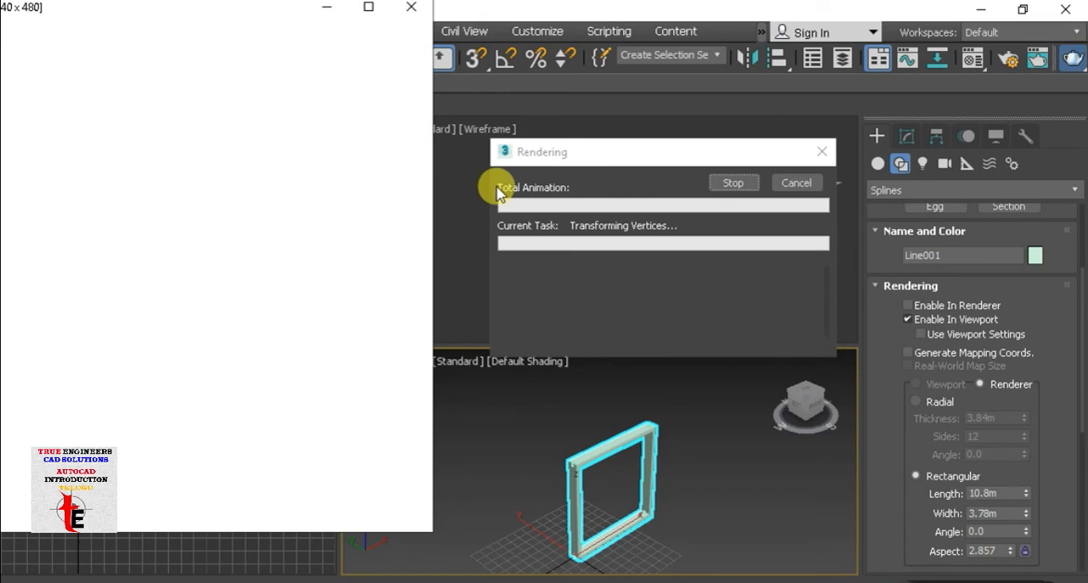
mouse_move(506, 178)
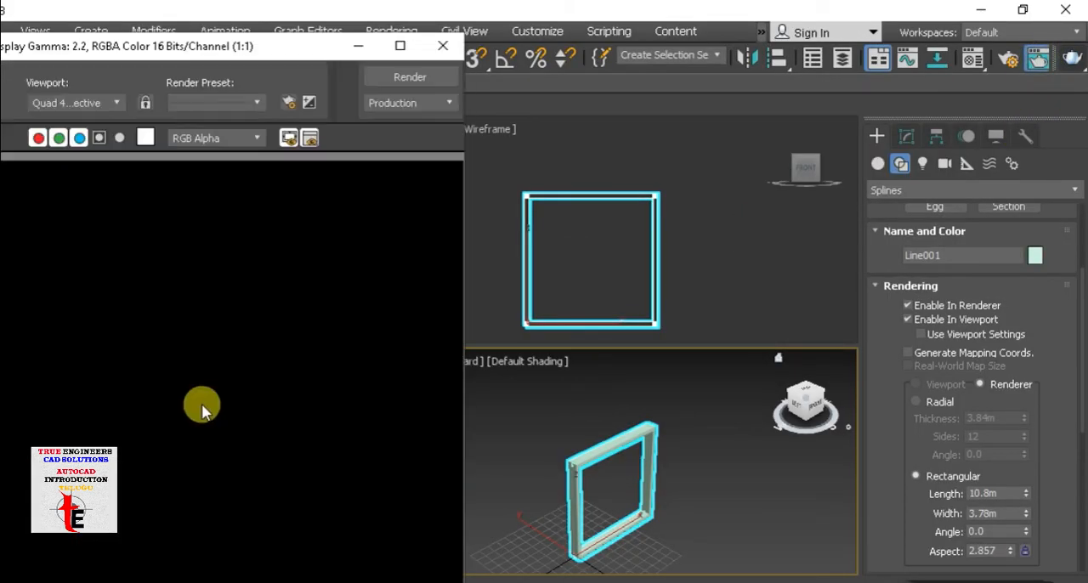
click(407, 76)
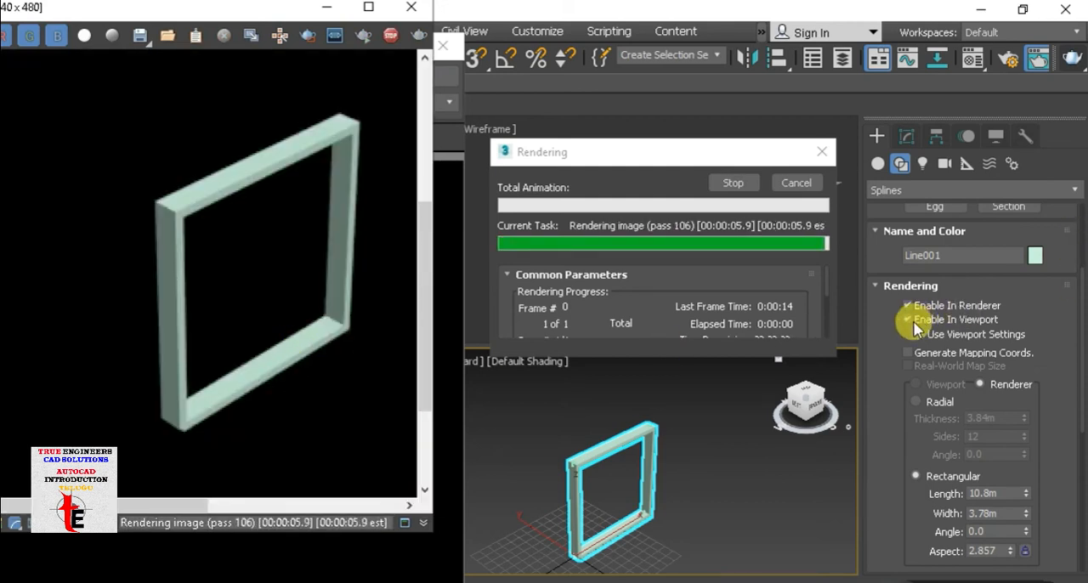
mouse_move(925, 324)
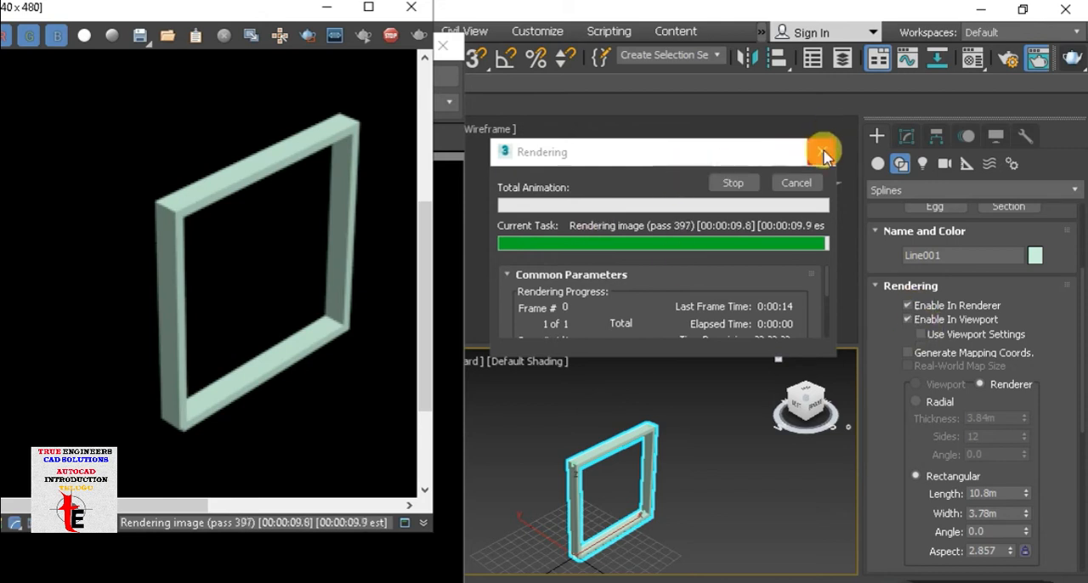
click(823, 153)
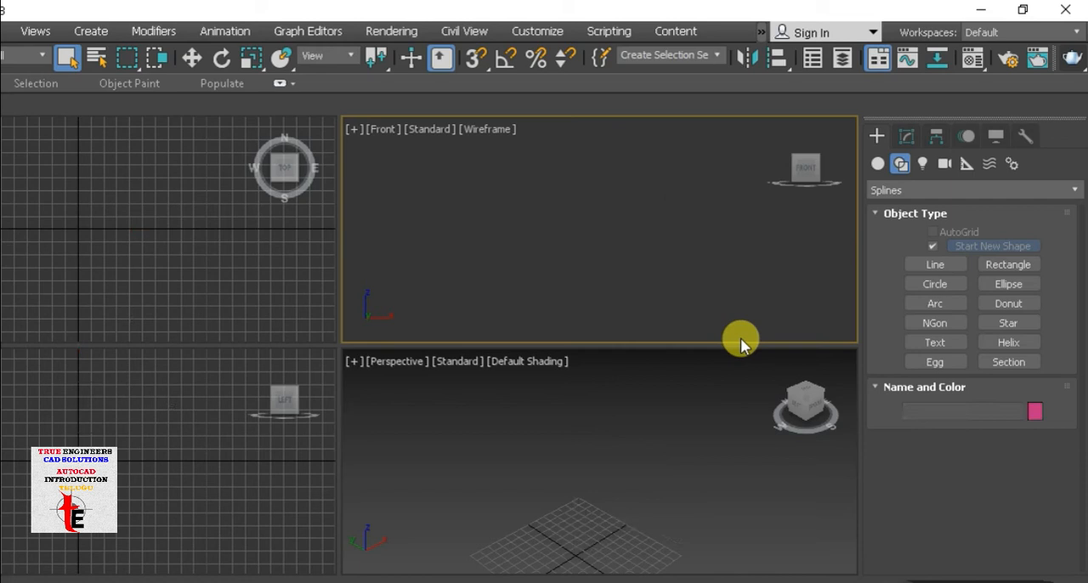
- Draw a rectangle in the Front view and adjust its rendering visibility settings
click(1006, 265)
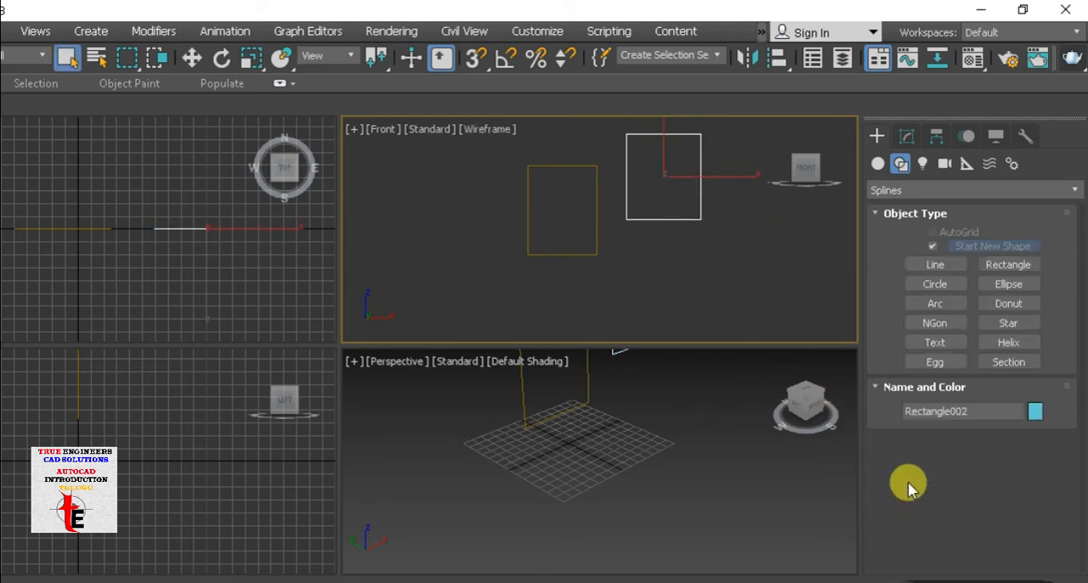
click(1007, 265)
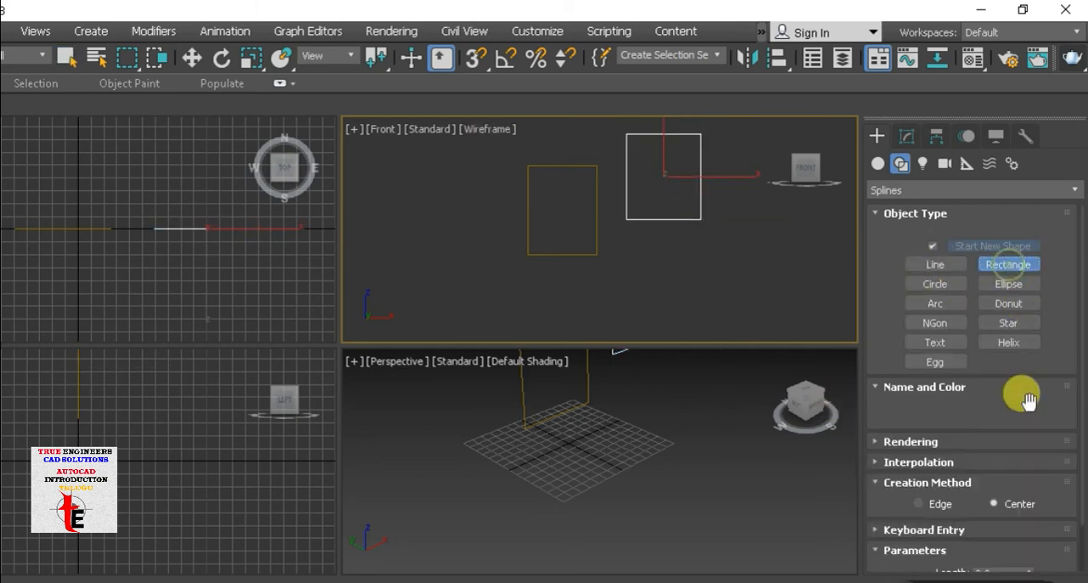
click(911, 442)
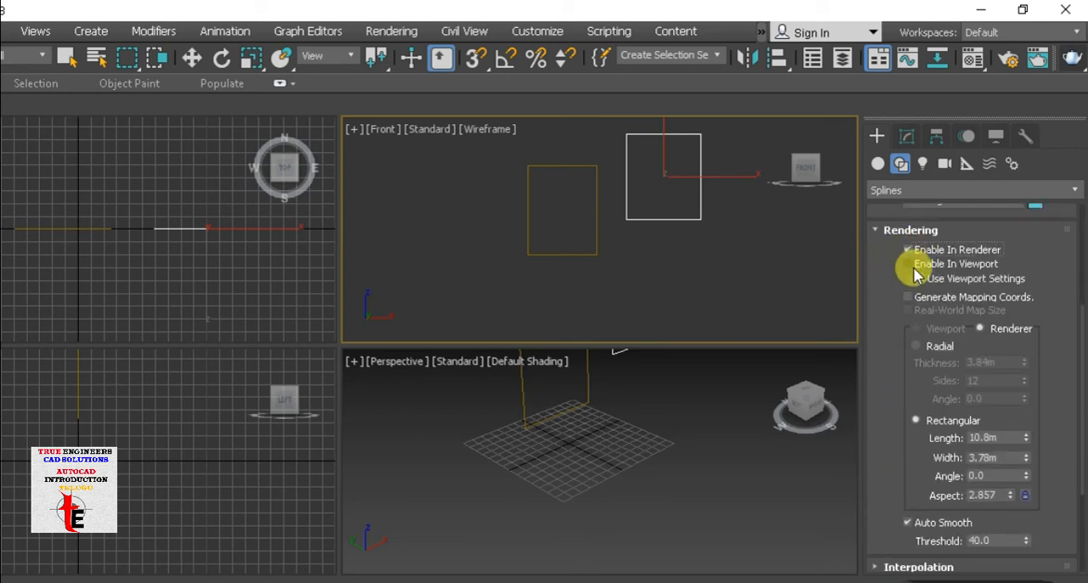
click(908, 264)
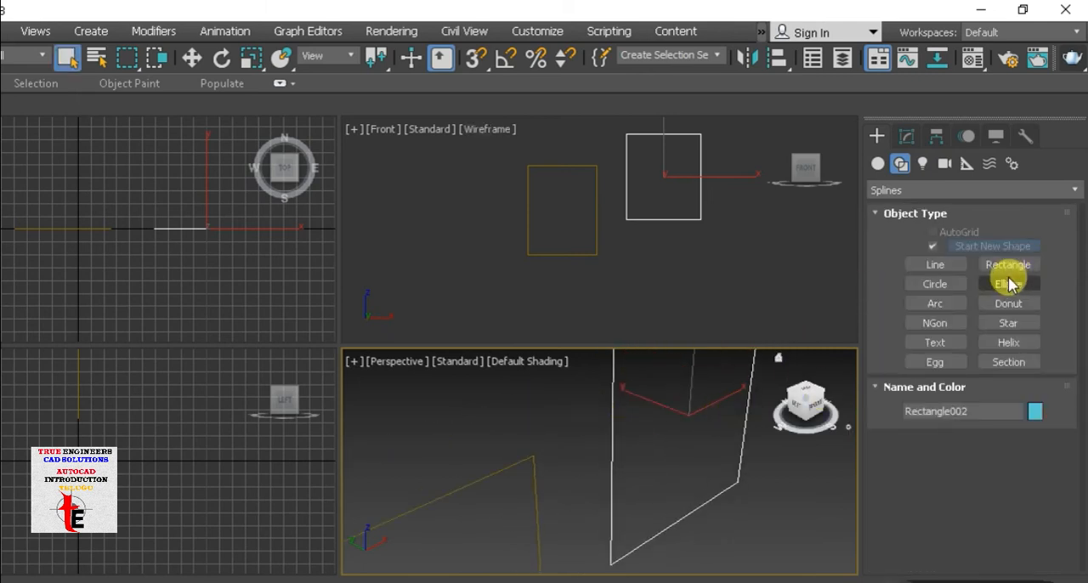
- Start another rectangle with the rendering settings collapsed
click(1008, 265)
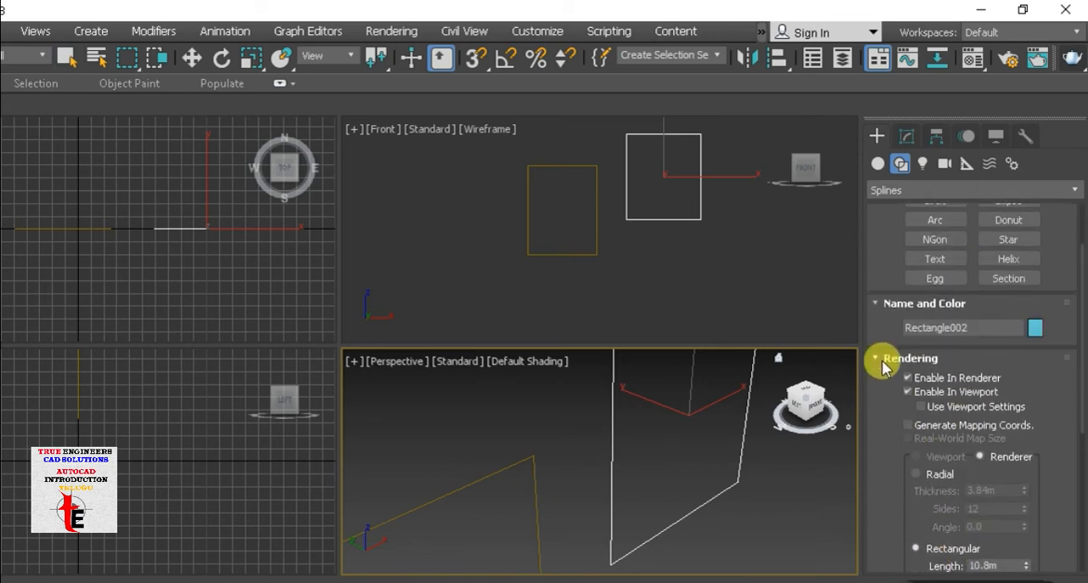
click(877, 357)
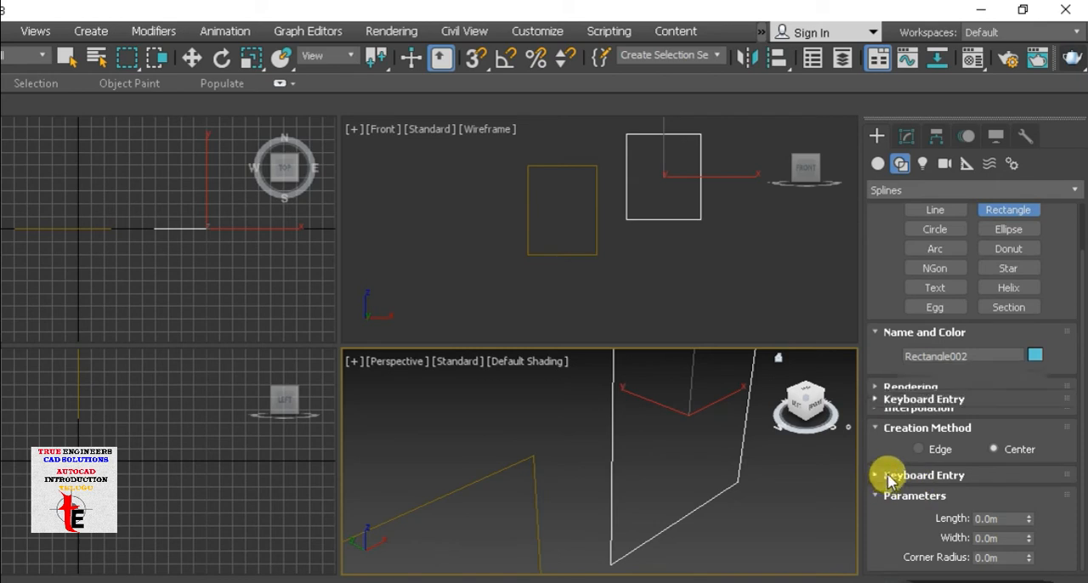
- Create an 80 by 80 rectangle with corner radius 10 from typed-in values
click(928, 474)
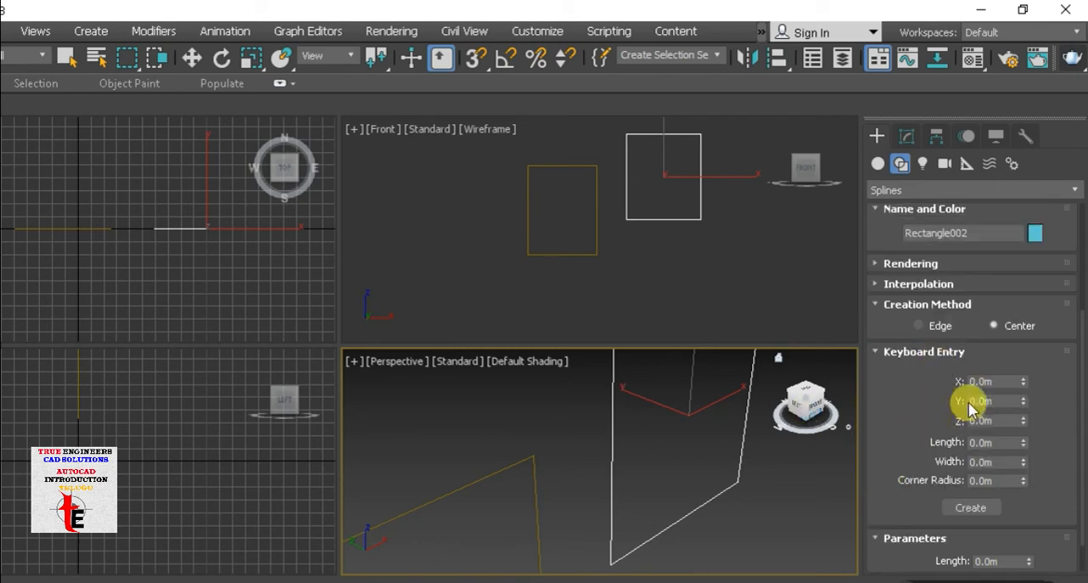
mouse_move(932, 364)
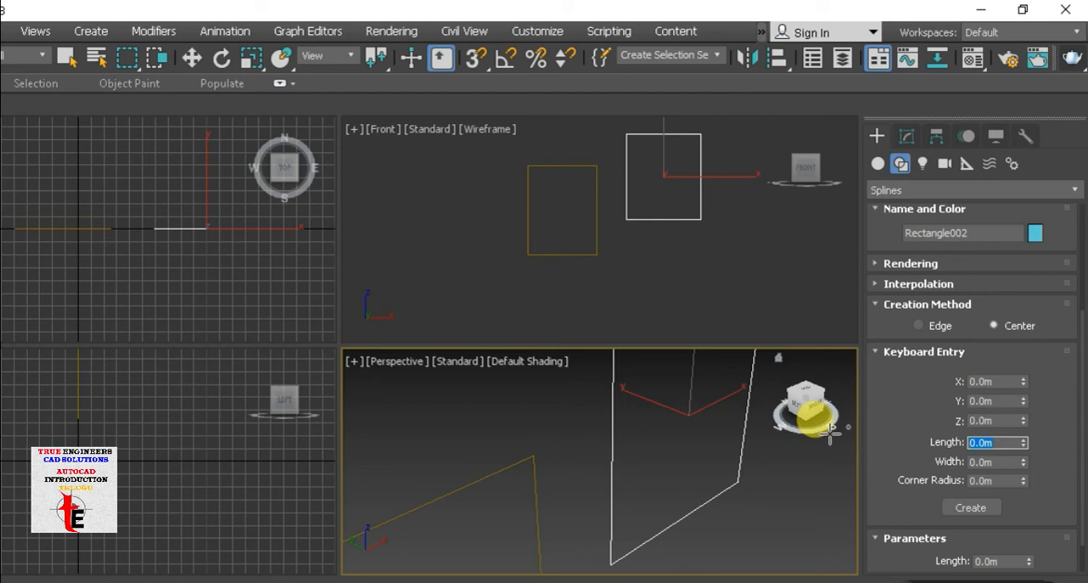
text(80)
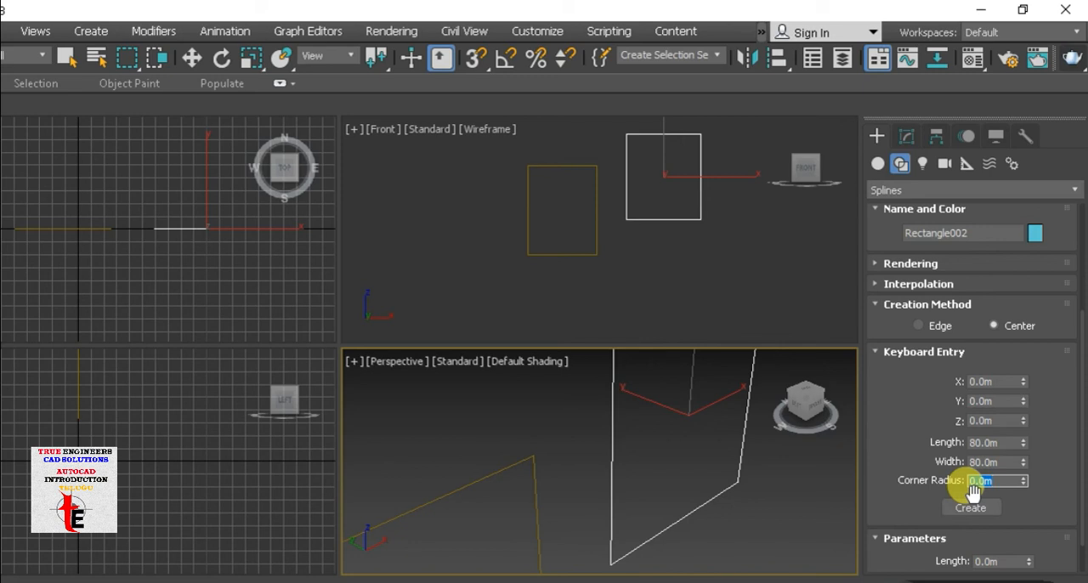
text(10)
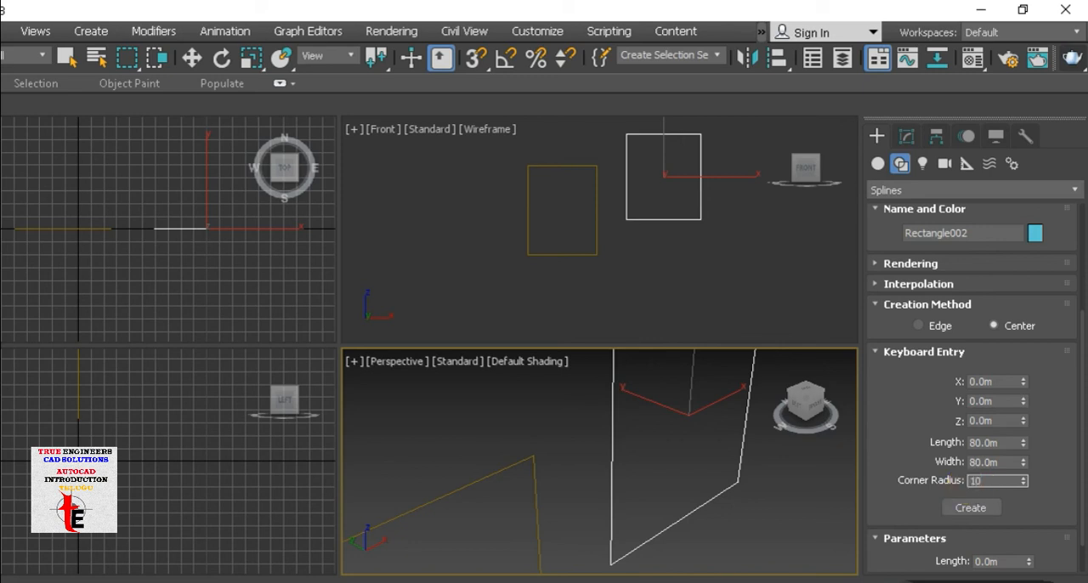
click(970, 506)
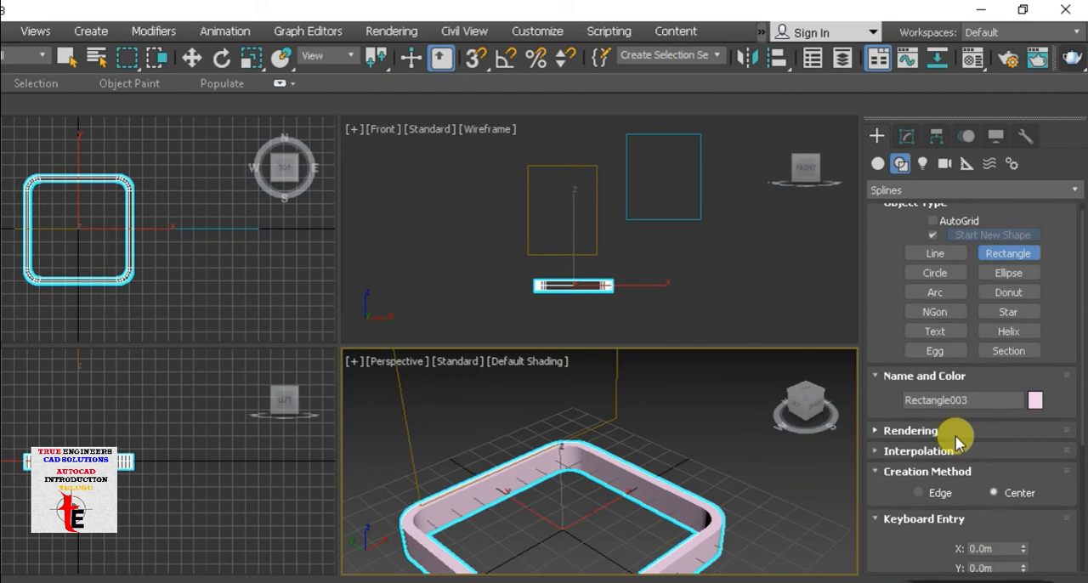
- Enable rendering of the rounded rectangle as a thick frame
click(906, 430)
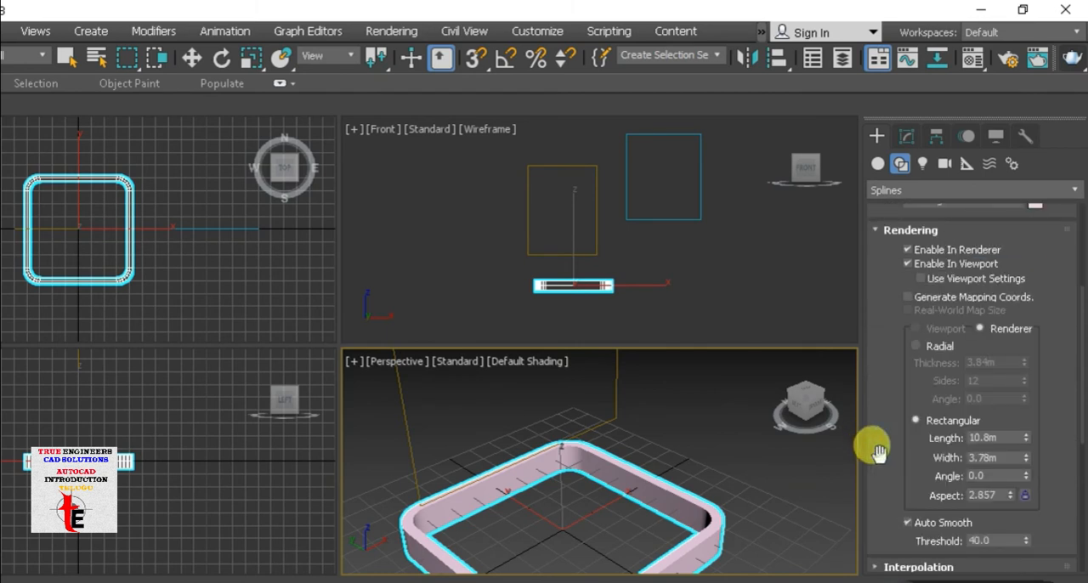
click(908, 263)
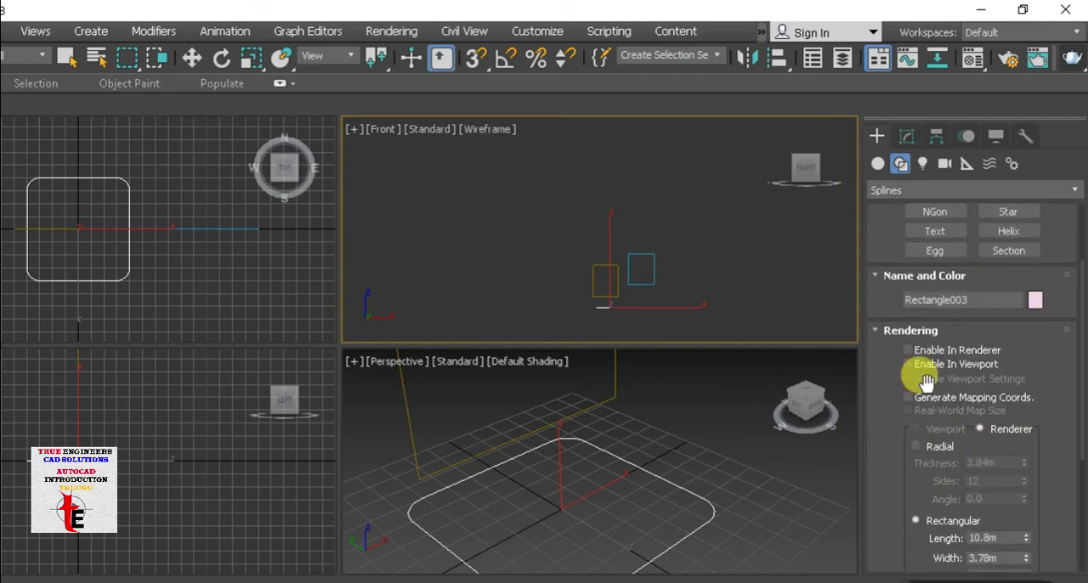
- Return the rectangle to a thin spline, then draw a circle, ellipse, arc and donut in the Front view
click(935, 267)
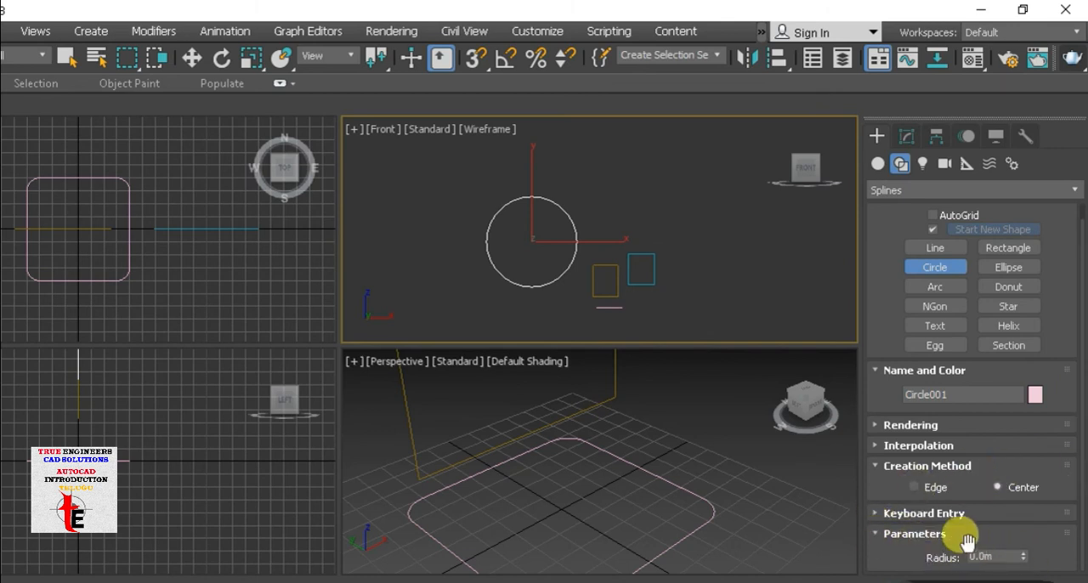
mouse_move(935, 248)
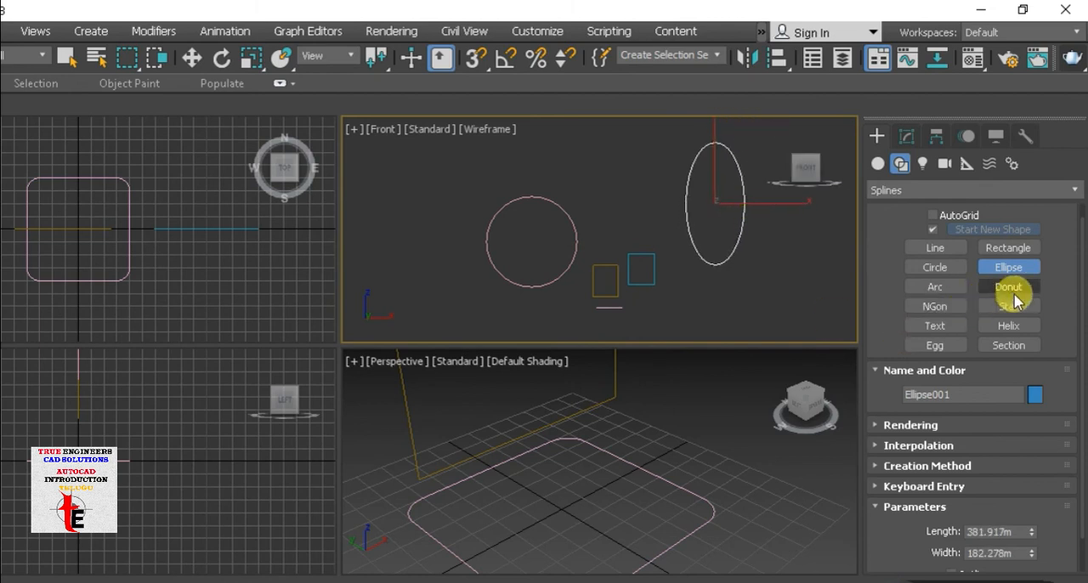
click(935, 286)
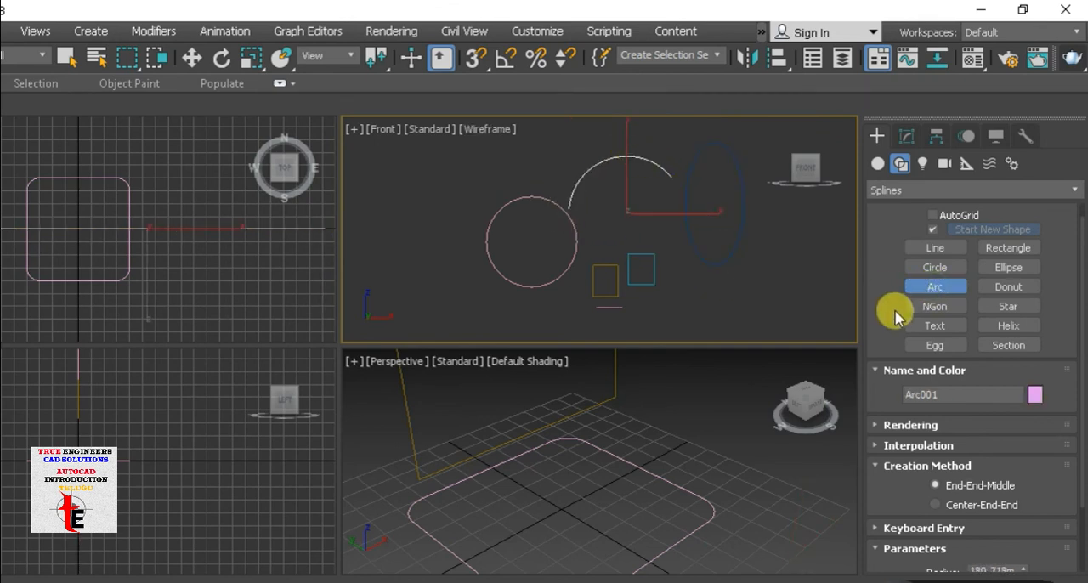
click(1008, 285)
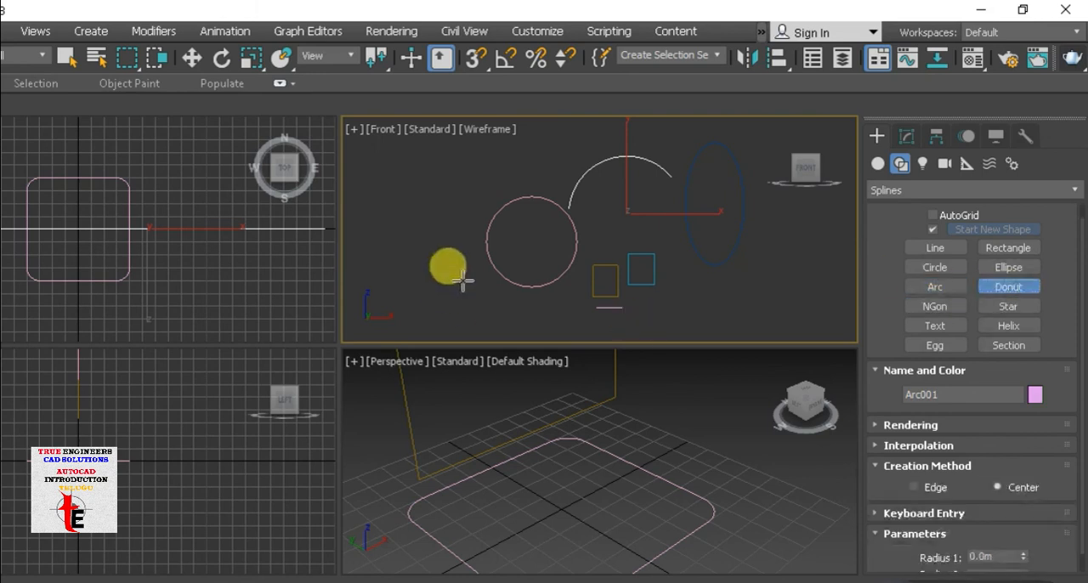
drag(459, 263, 459, 204)
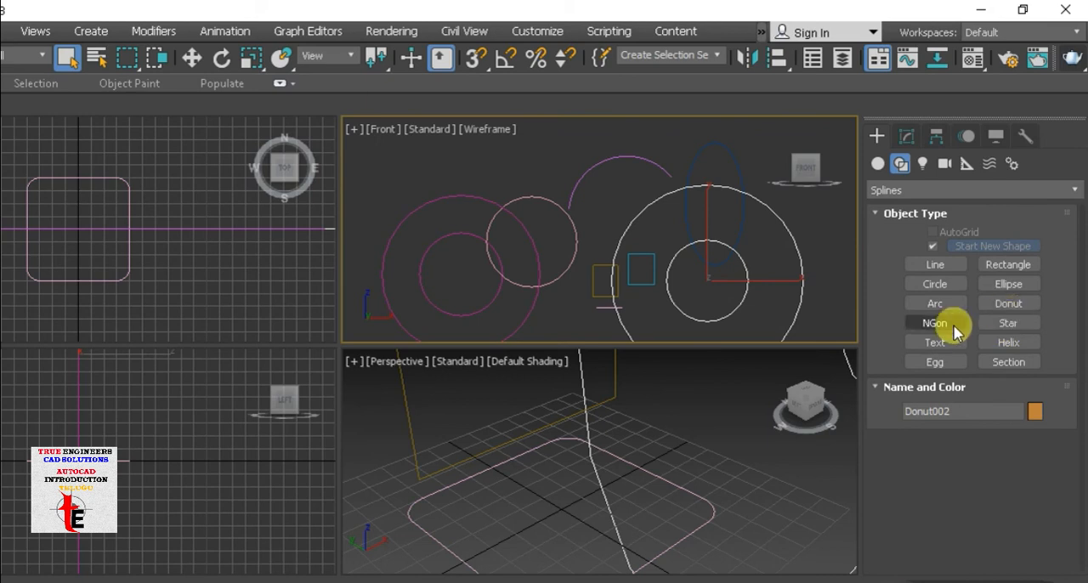
- Draw a hexagonal NGon and a star, with the star rendered as a thick tube in renders and viewports
click(934, 322)
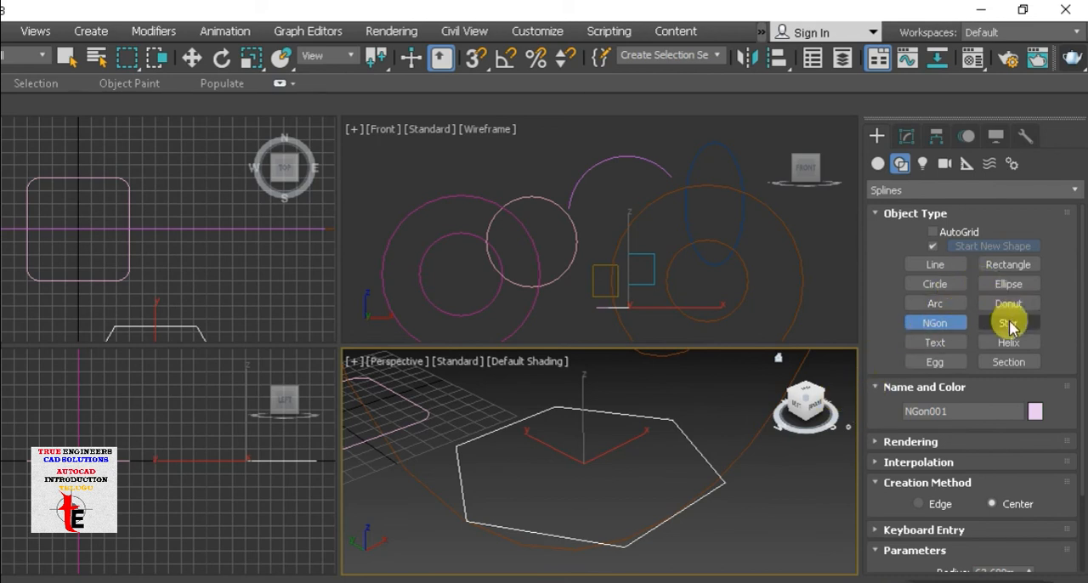
click(1007, 321)
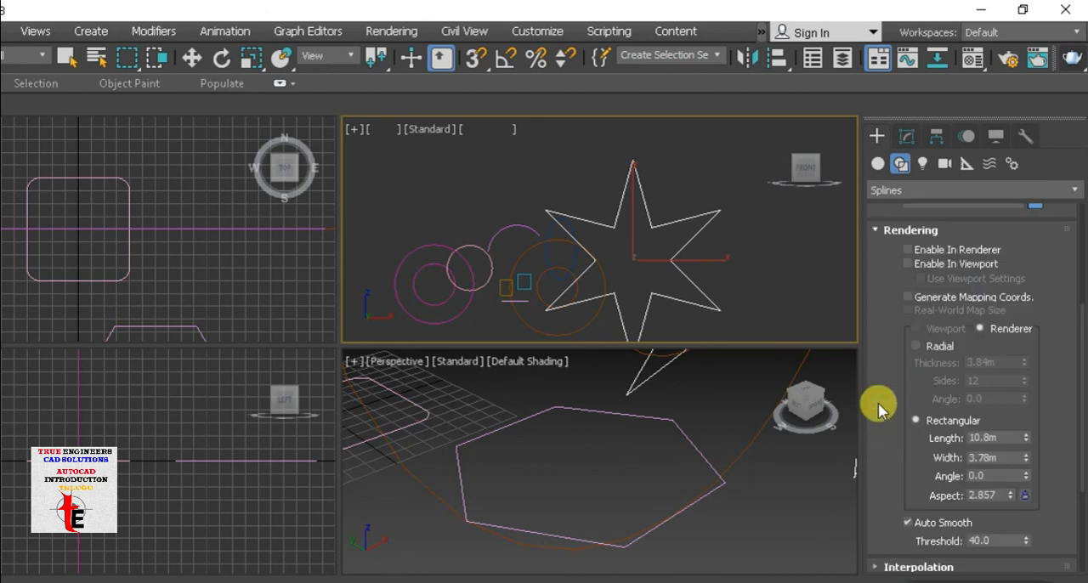
click(908, 263)
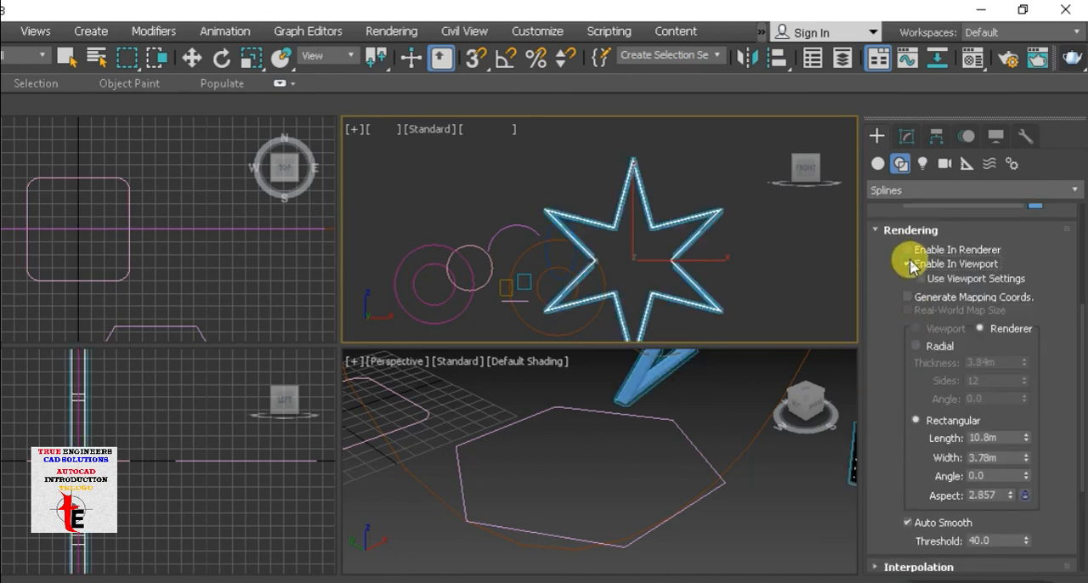
click(907, 263)
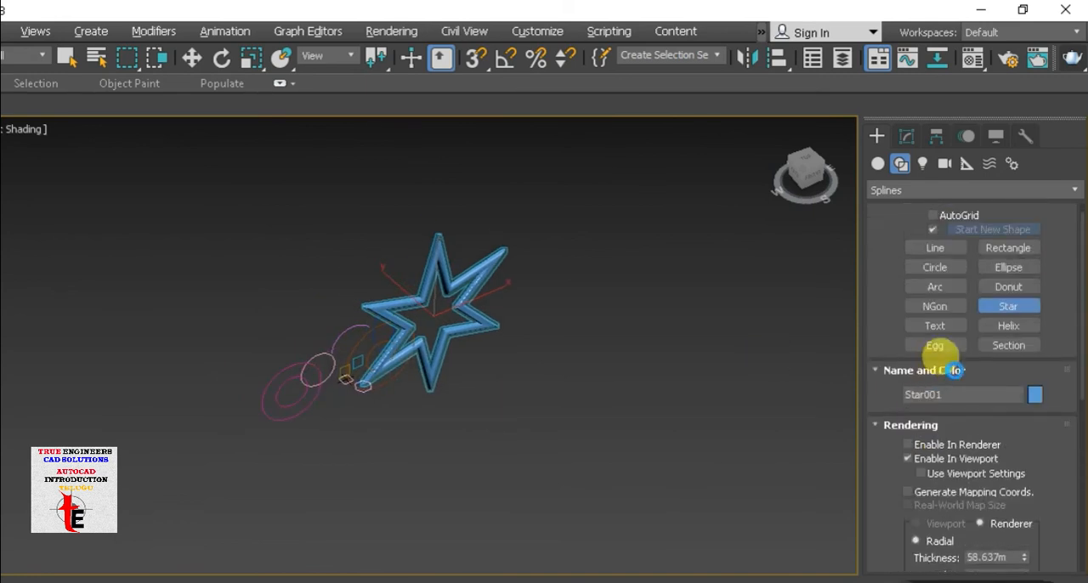
- Place spline text reading 'true engineers cad' in the scene
click(935, 324)
text(true e)
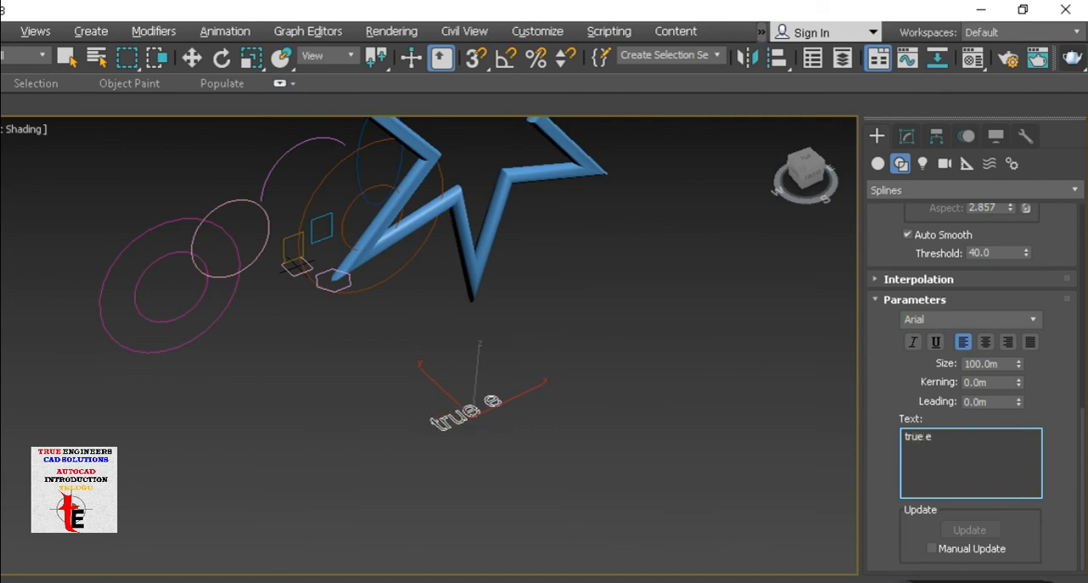
text(ngin)
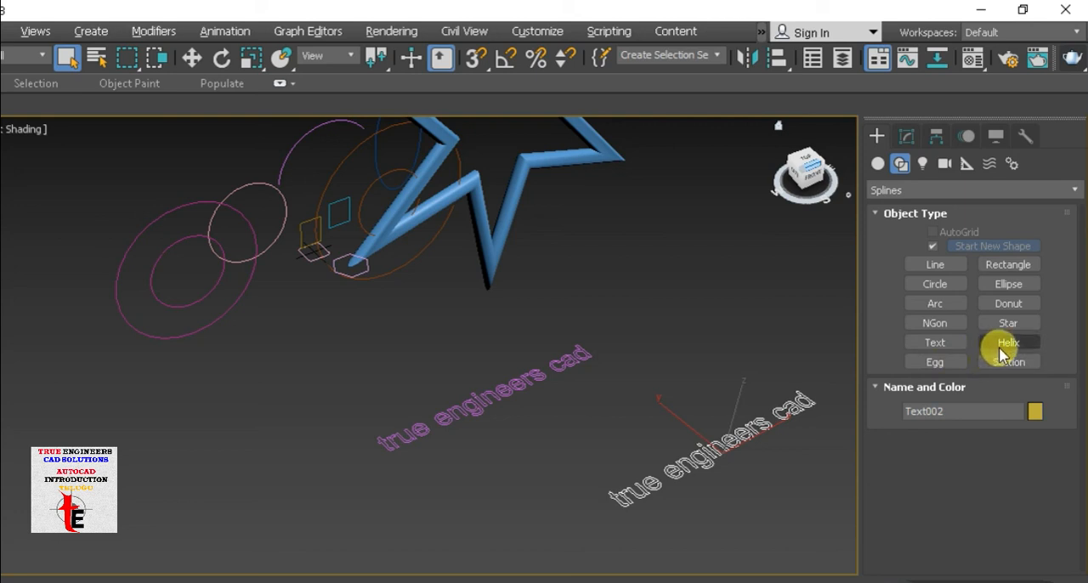
- Draw a helix spiral in the perspective view, then start the section plane shape
click(1006, 342)
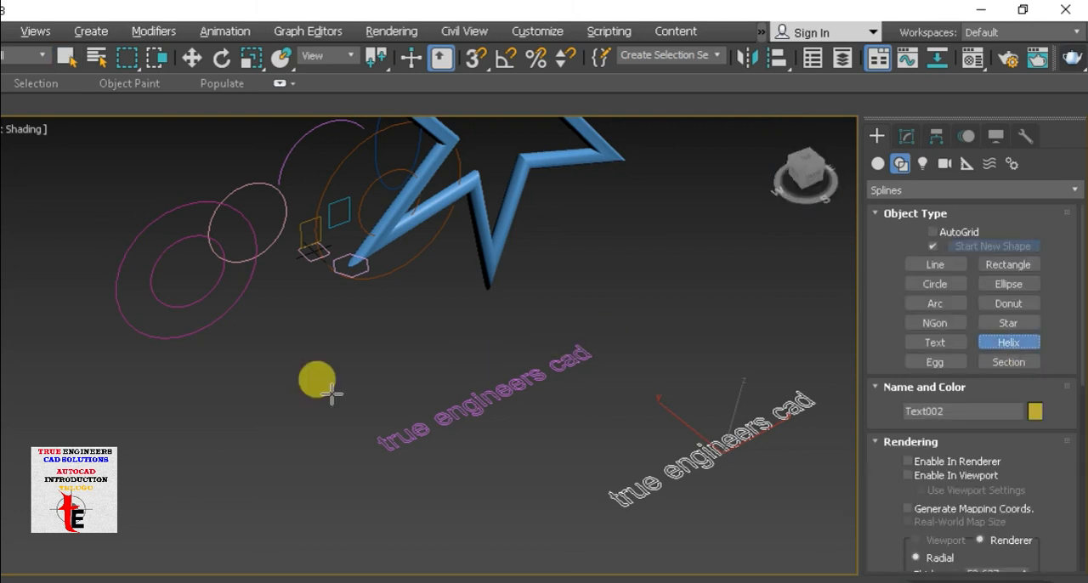
drag(316, 378, 289, 408)
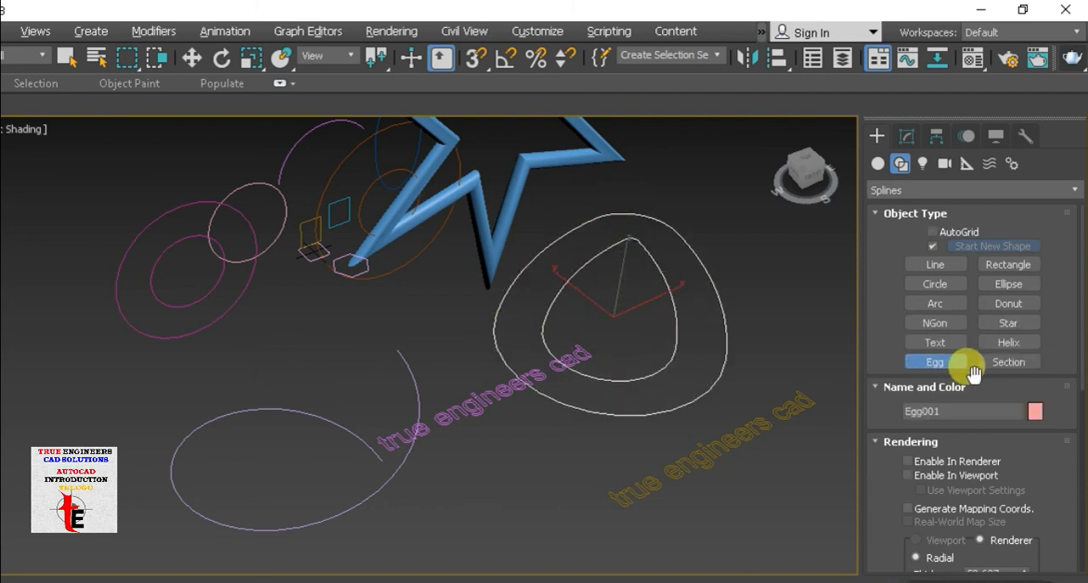
click(1006, 361)
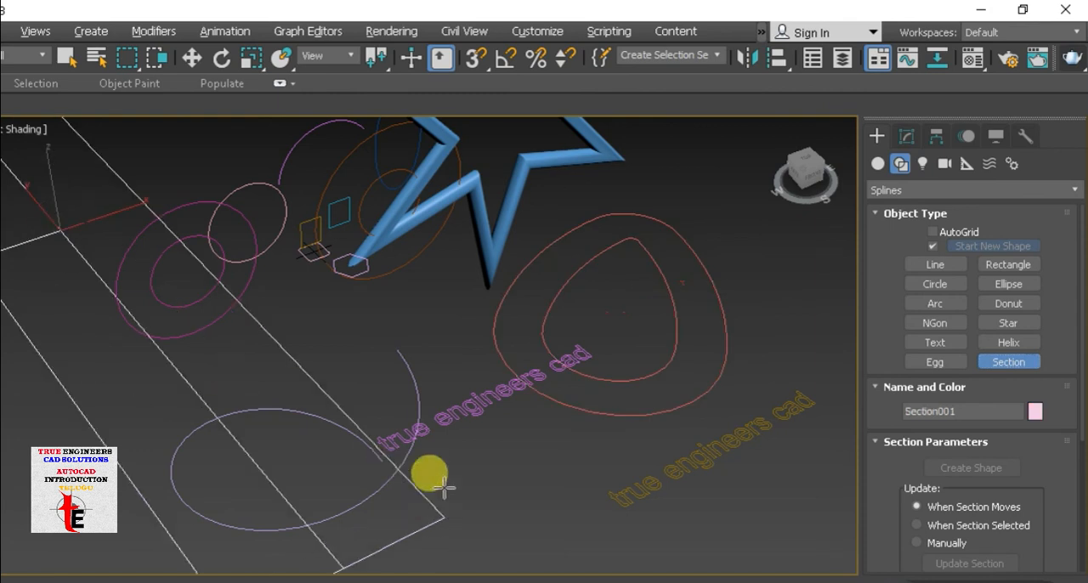